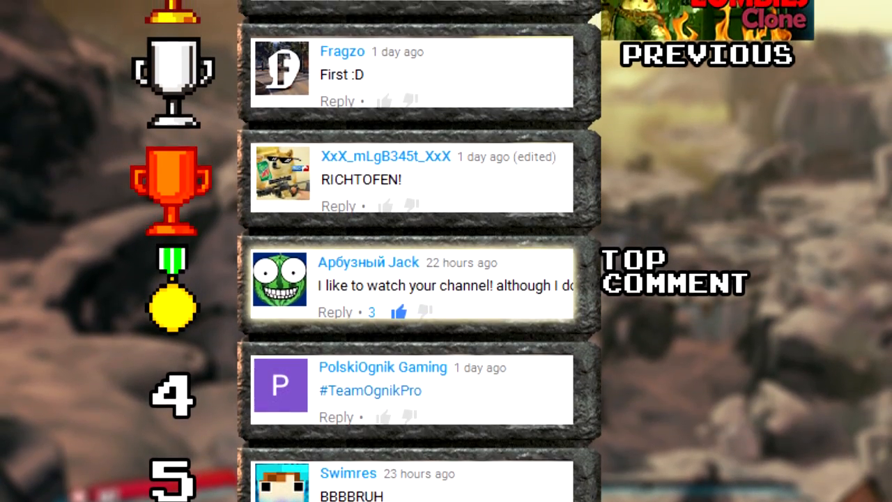
- Scroll the storyboard to show the AUTO SAVE POKEMON PIKACHU project's Frame 1
scroll(down, 3)
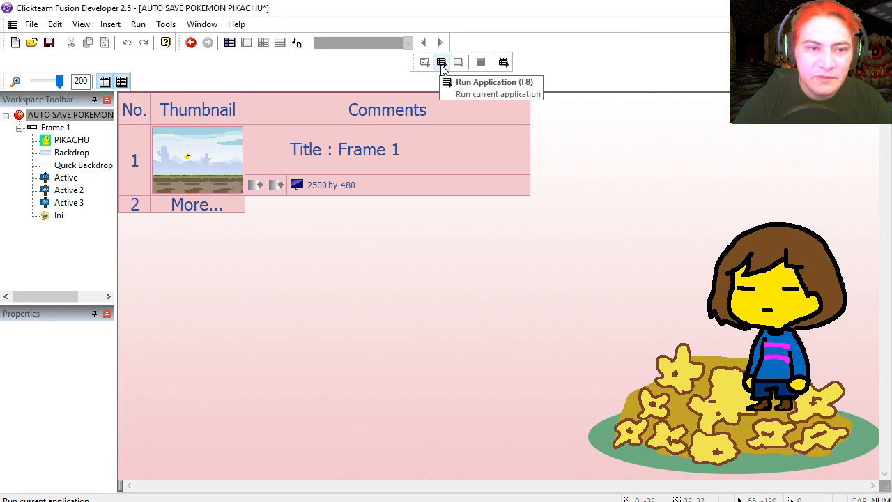
- Run the application and walk Pikachu to the checkpoint 30 sign
click(441, 61)
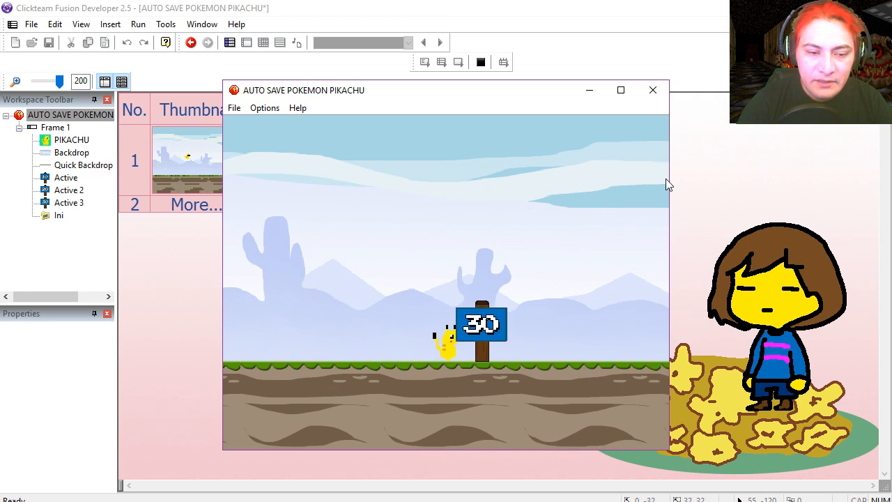
click(653, 90)
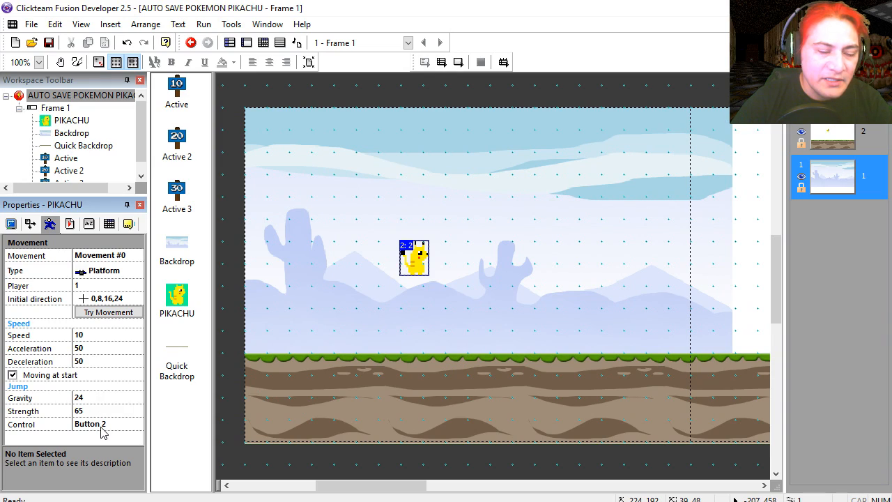
mouse_move(95, 359)
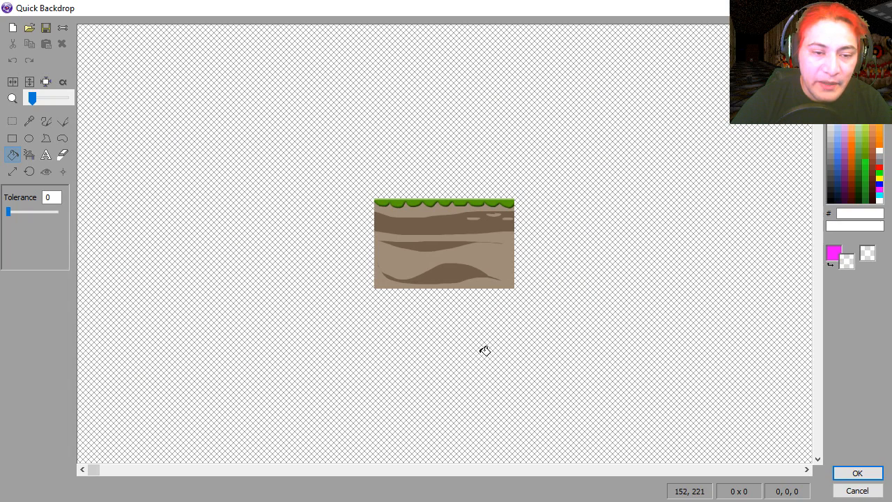
- Inspect the ground's Quick Backdrop image, then select and edit the checkpoint 10 sign
click(859, 474)
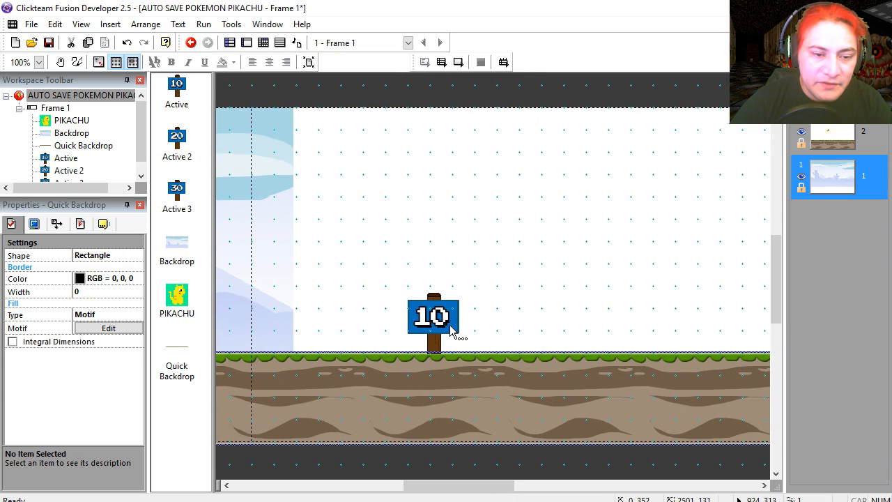
click(432, 318)
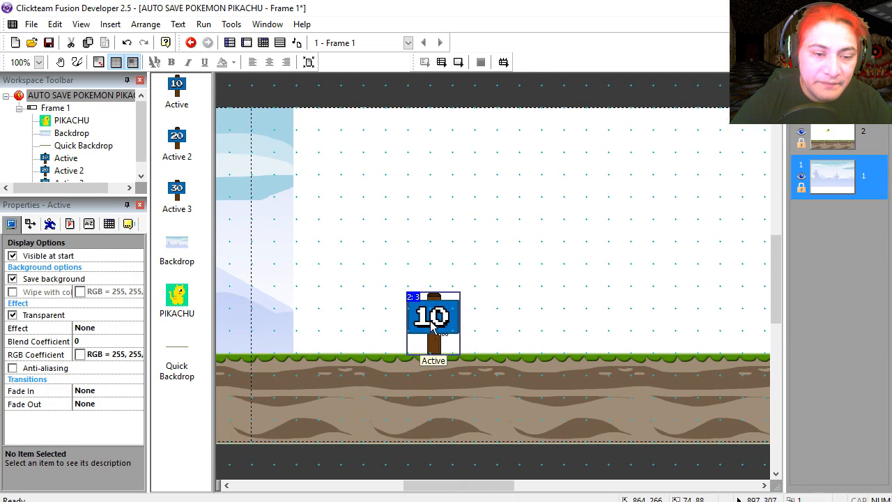
double_click(432, 318)
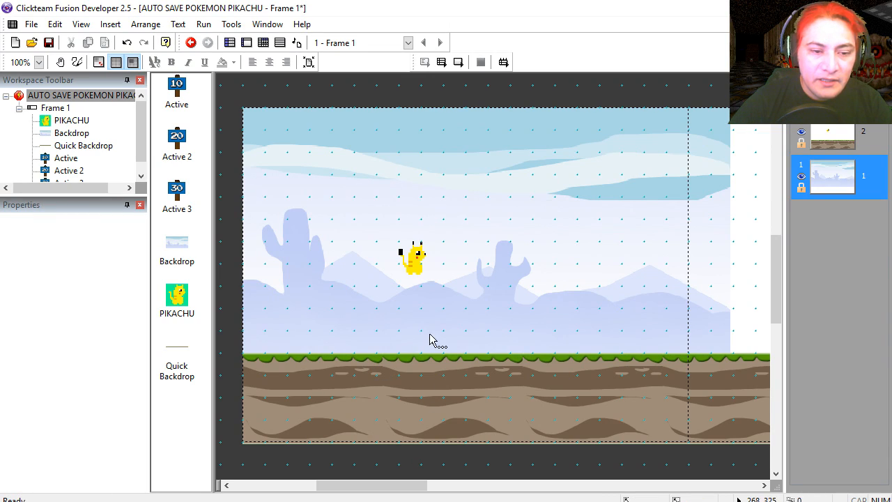
mouse_move(466, 307)
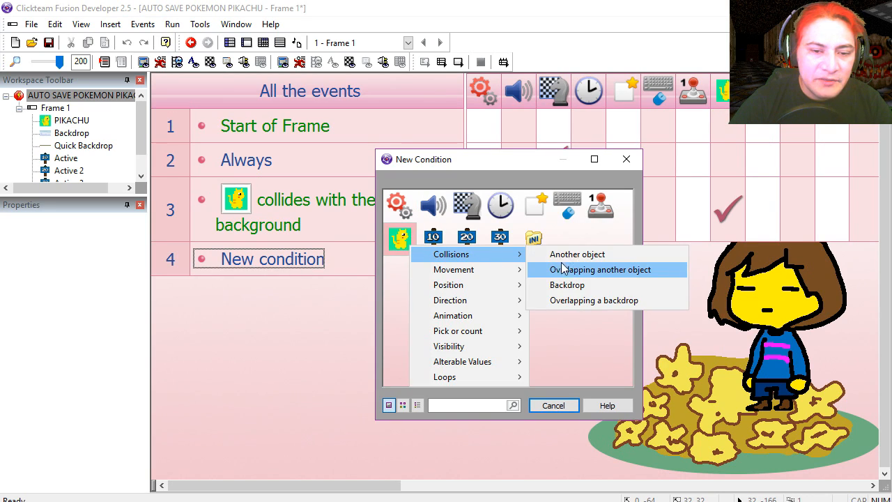
- Add a Pikachu–checkpoint 10 collision event whose INI action sets the current file to 'sparck0'
click(604, 269)
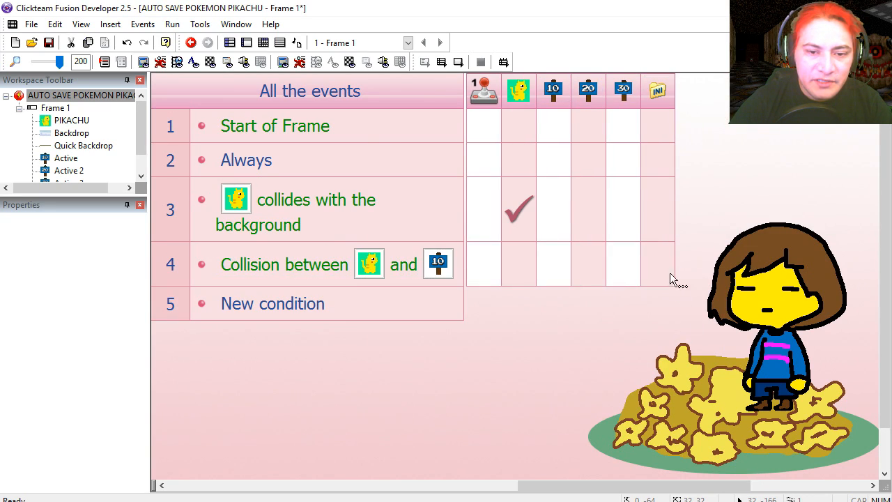
right_click(669, 278)
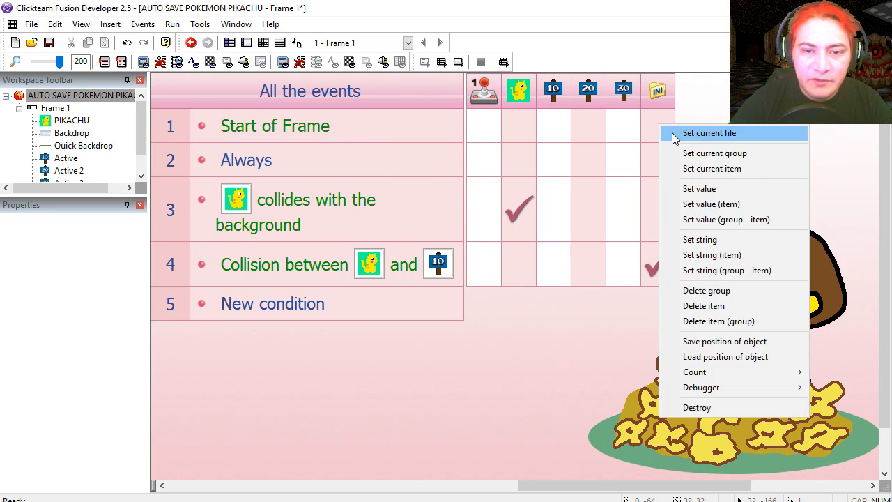
click(708, 132)
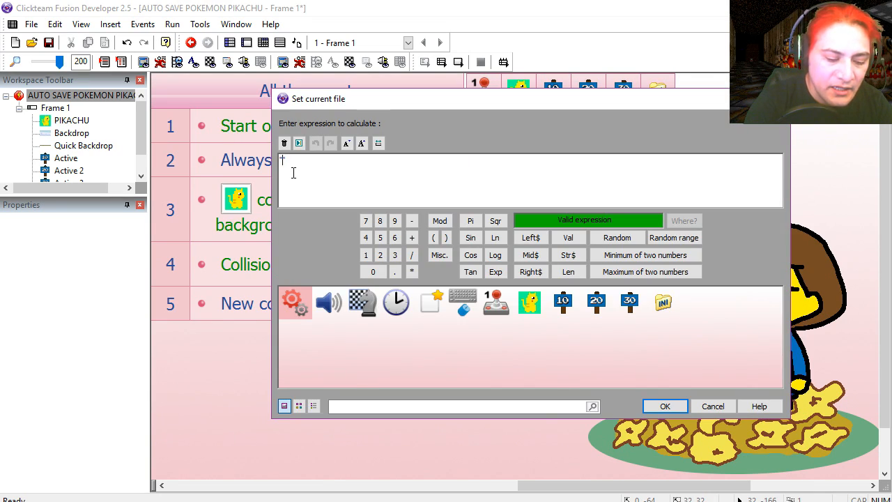
text("sparck0")
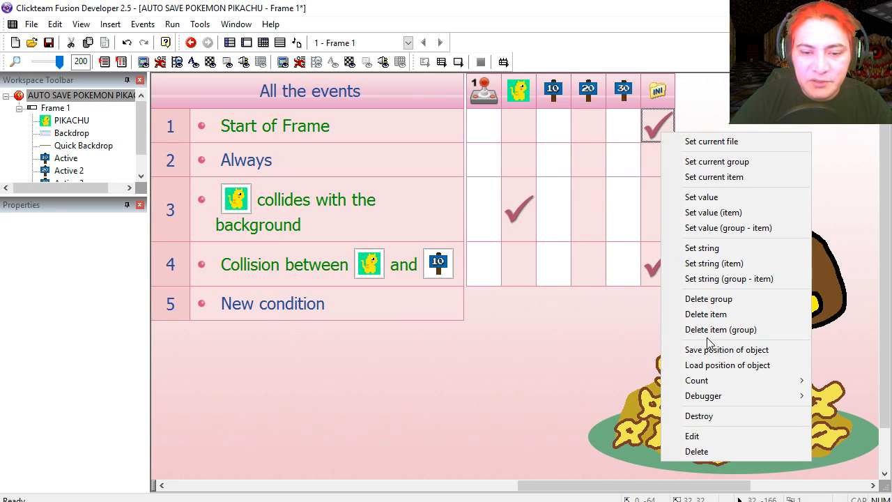
click(407, 220)
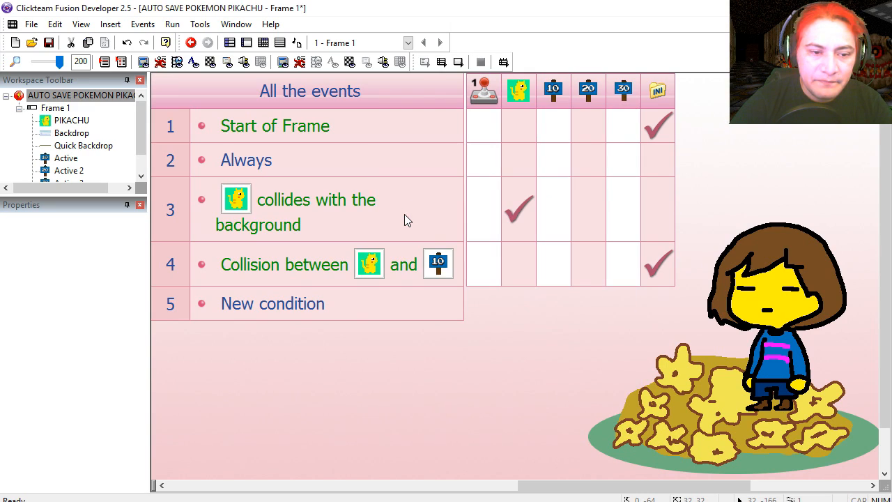
- Duplicate the collision event for the checkpoint 20 and 30 signs, then run the game
click(459, 62)
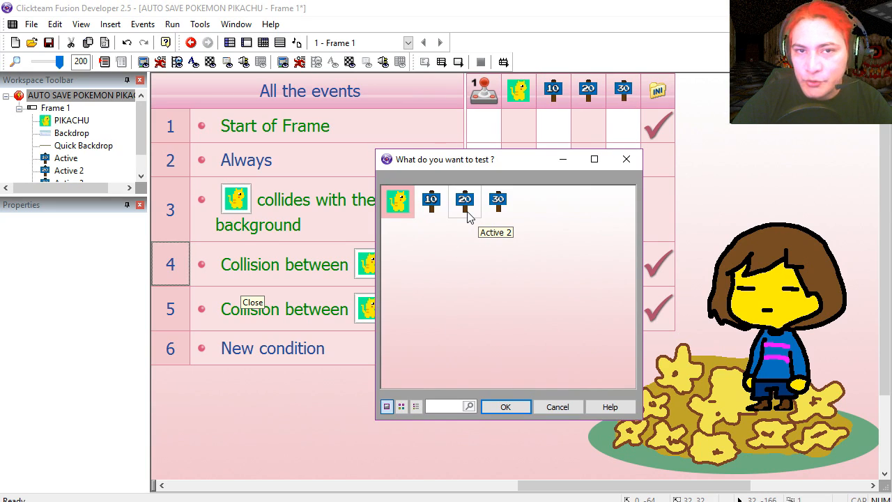
click(505, 407)
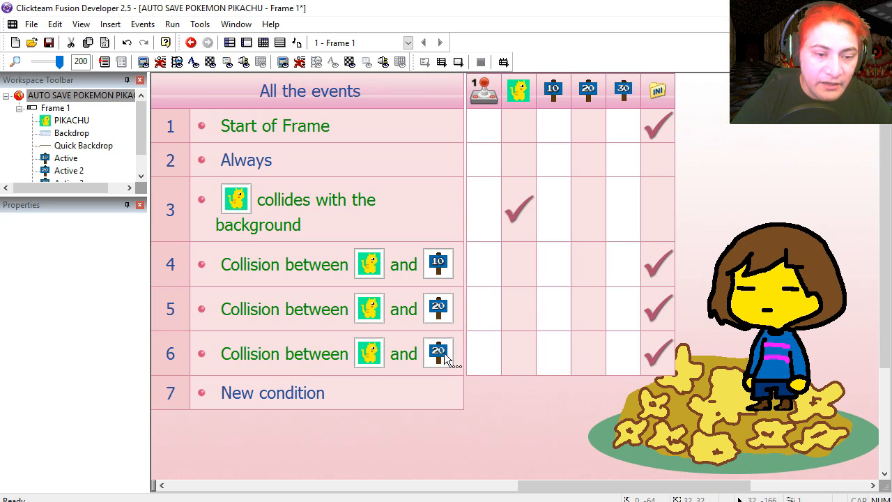
click(206, 42)
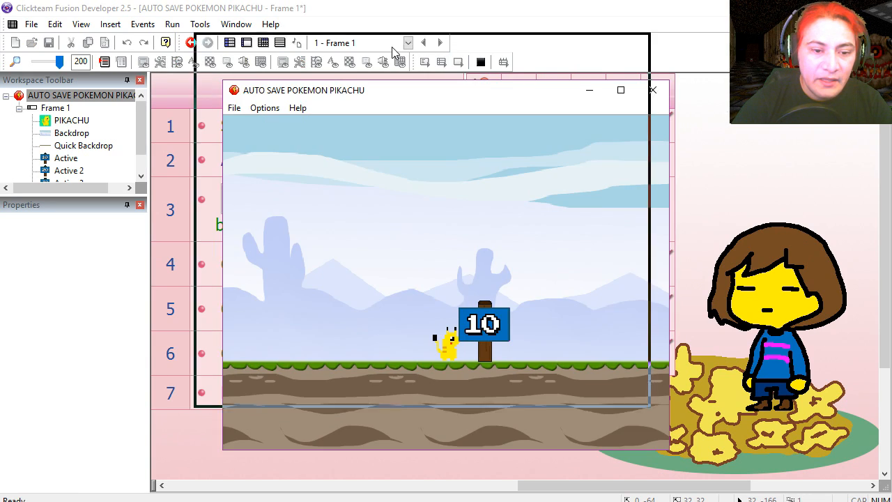